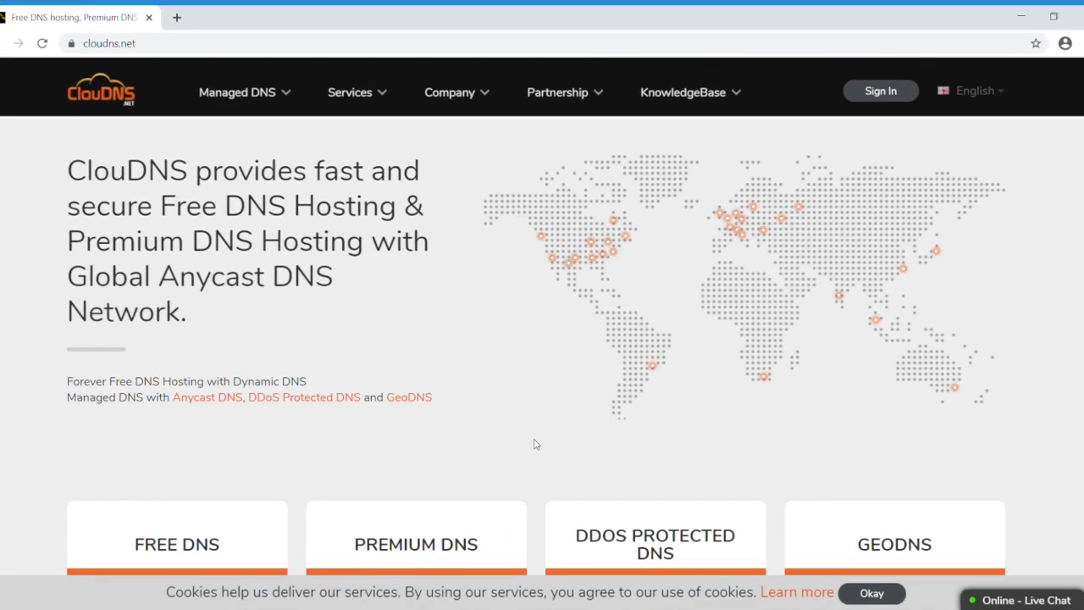
mouse_move(913, 96)
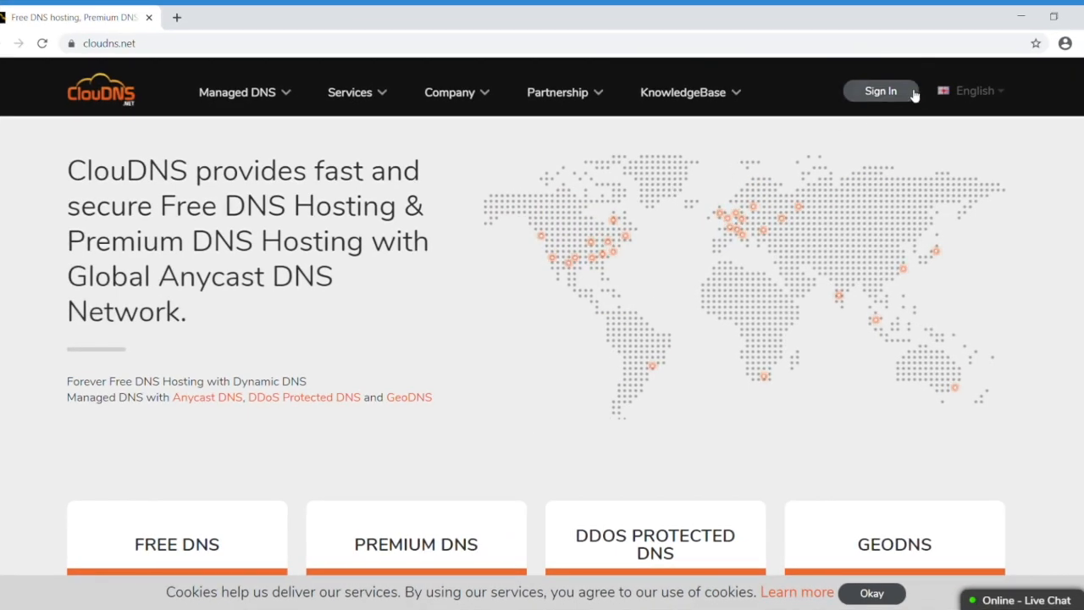
- Sign in to ClouDNS with the video@ e-mail account and its password
click(881, 91)
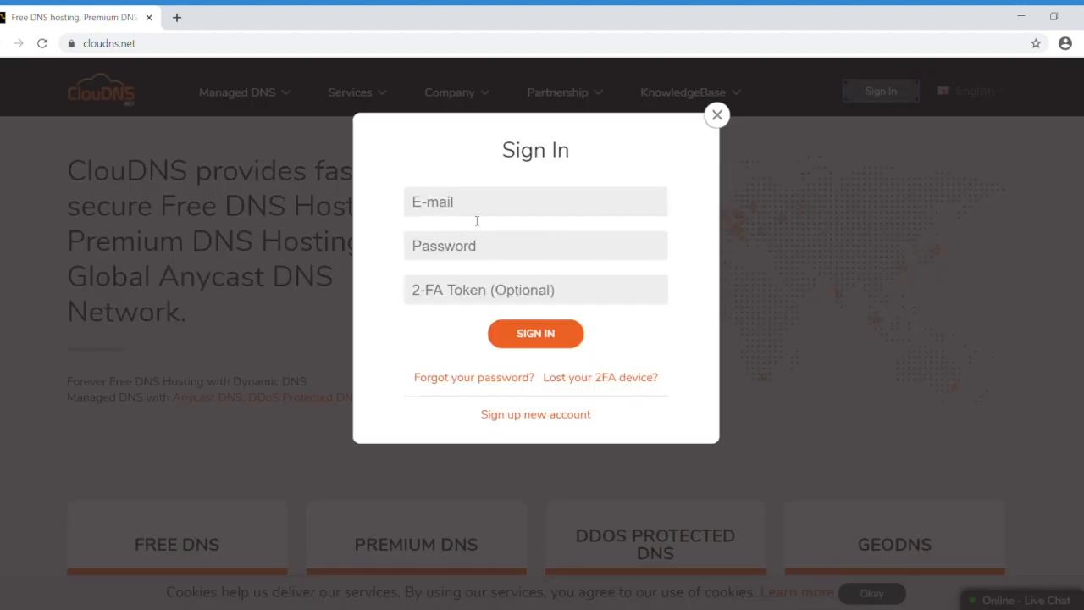
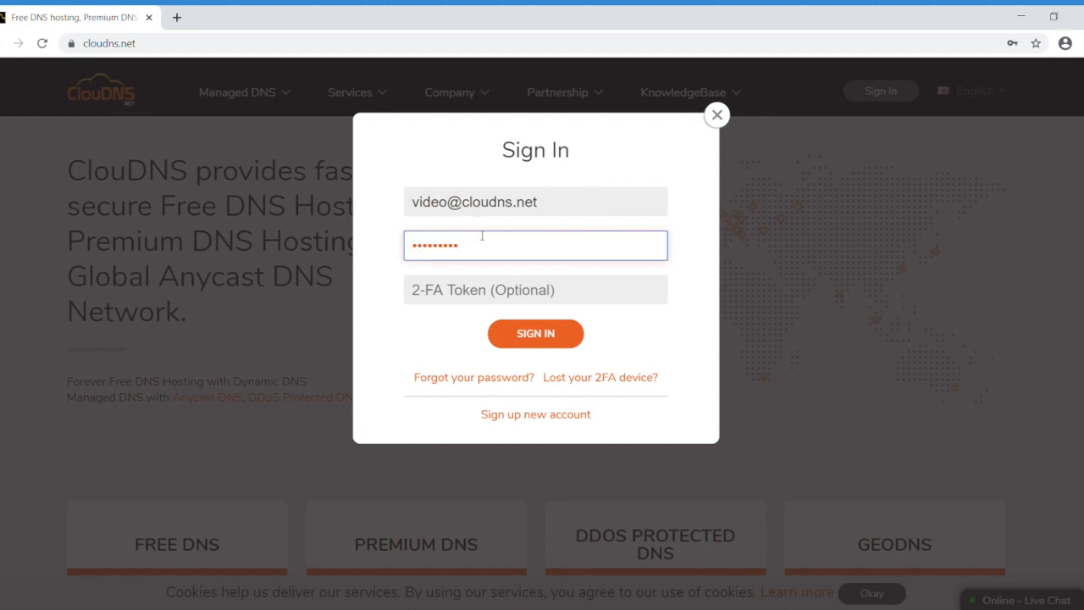
click(536, 333)
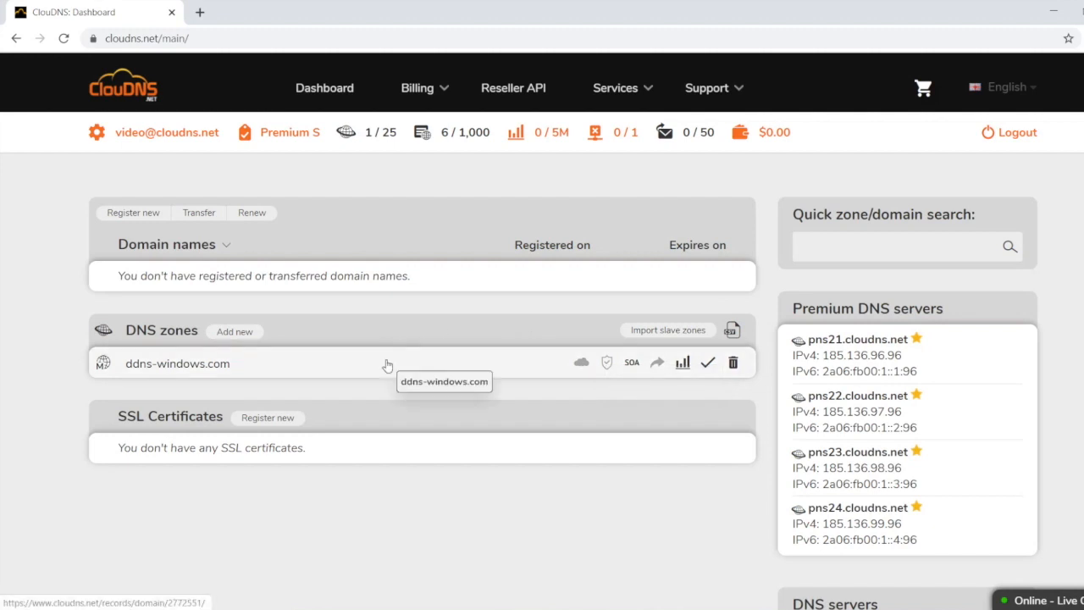
- Open the ddns-windows.com zone and scroll to its A and NS records
click(177, 364)
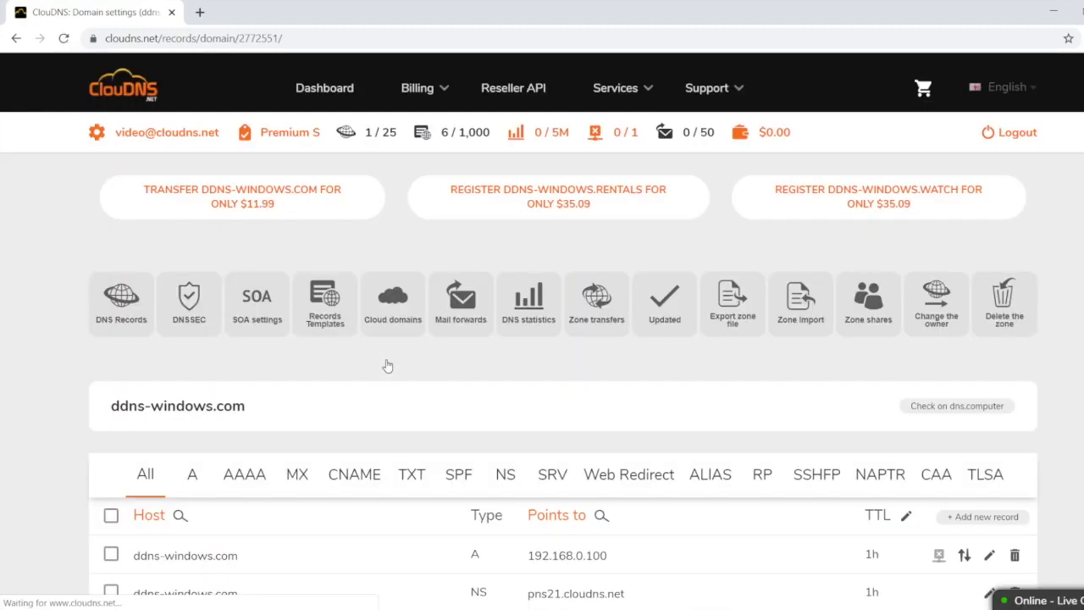
scroll(down, 3)
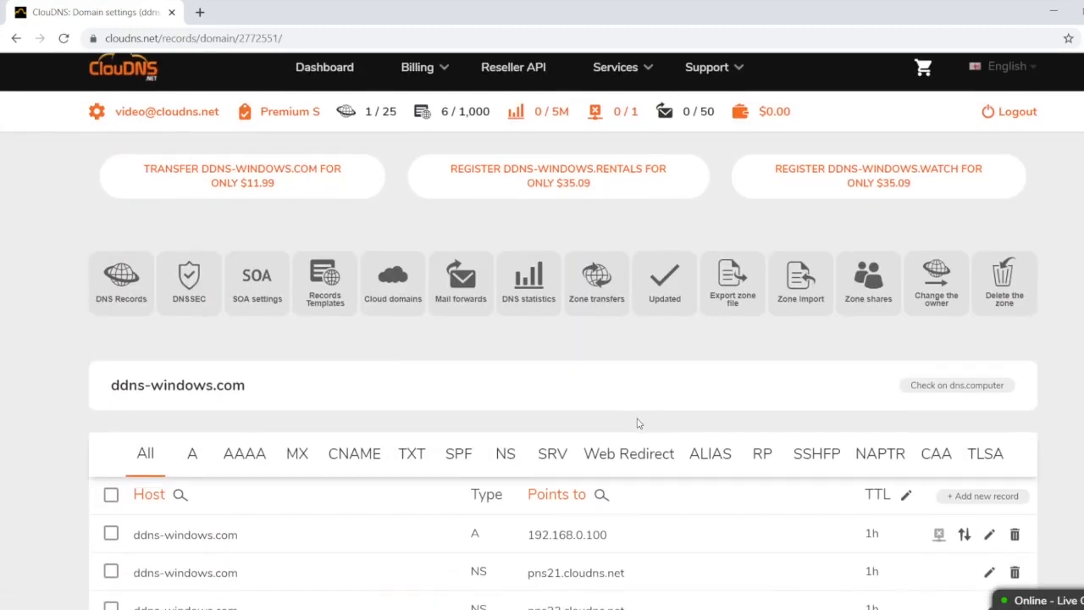
scroll(down, 3)
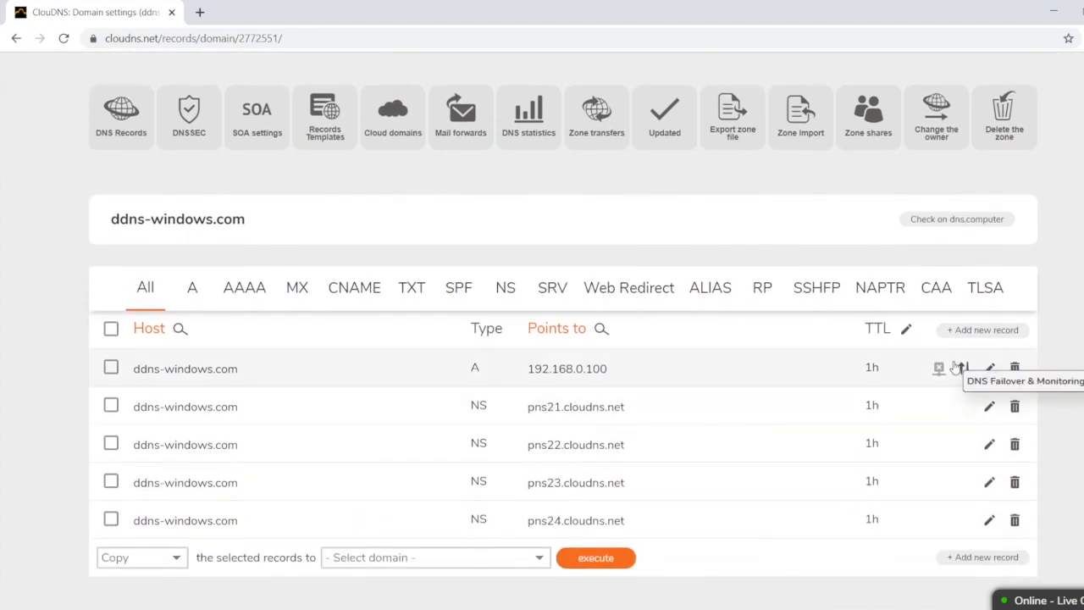
- Open the A record's Dynamic URL options and download the Windows script WindowsDynURL.zip
click(954, 367)
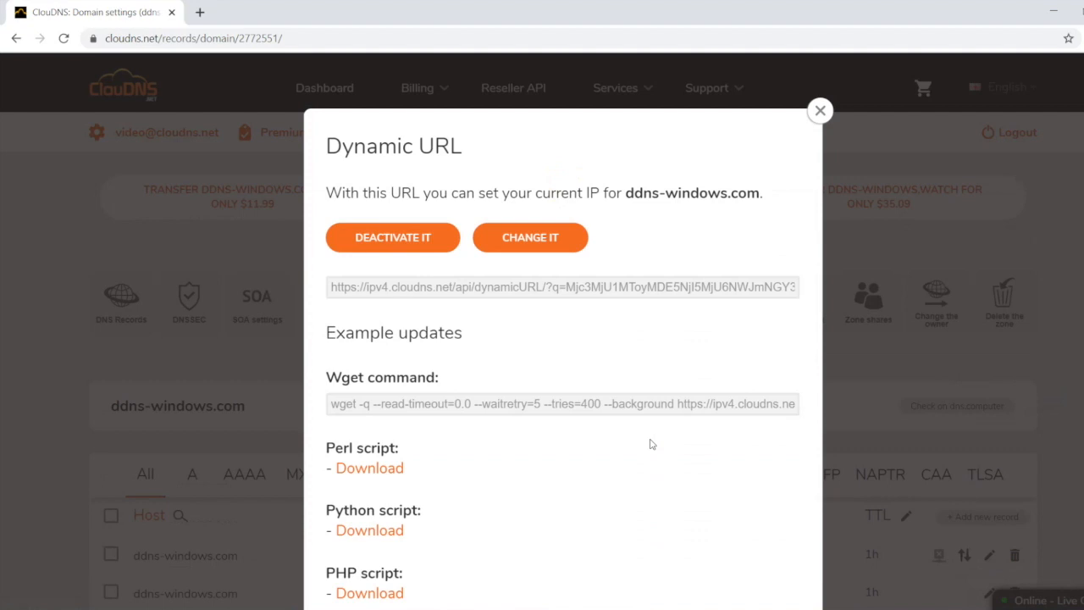
scroll(down, 3)
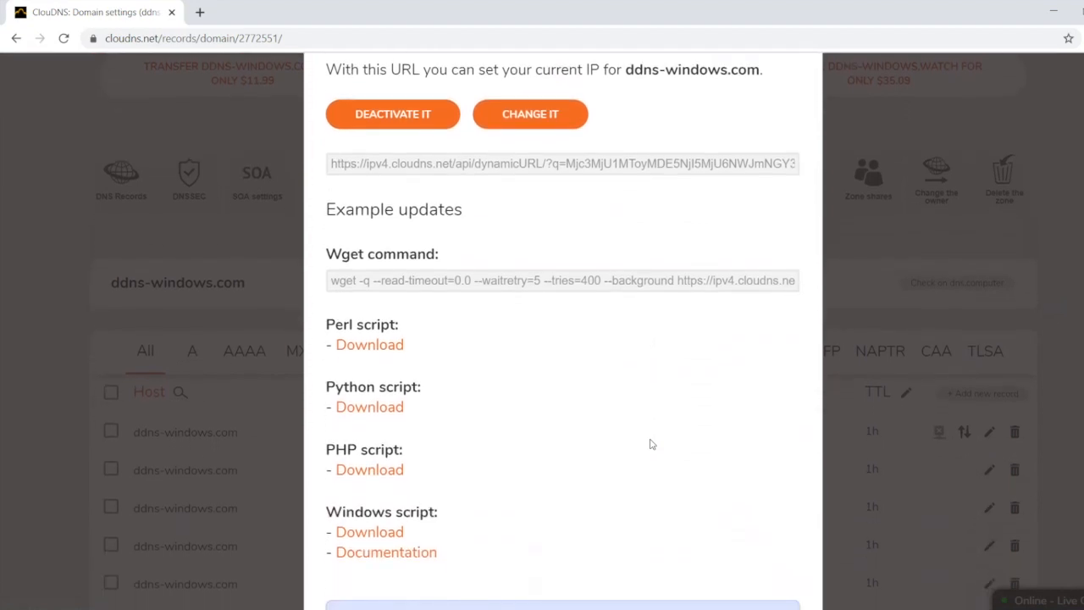
scroll(down, 3)
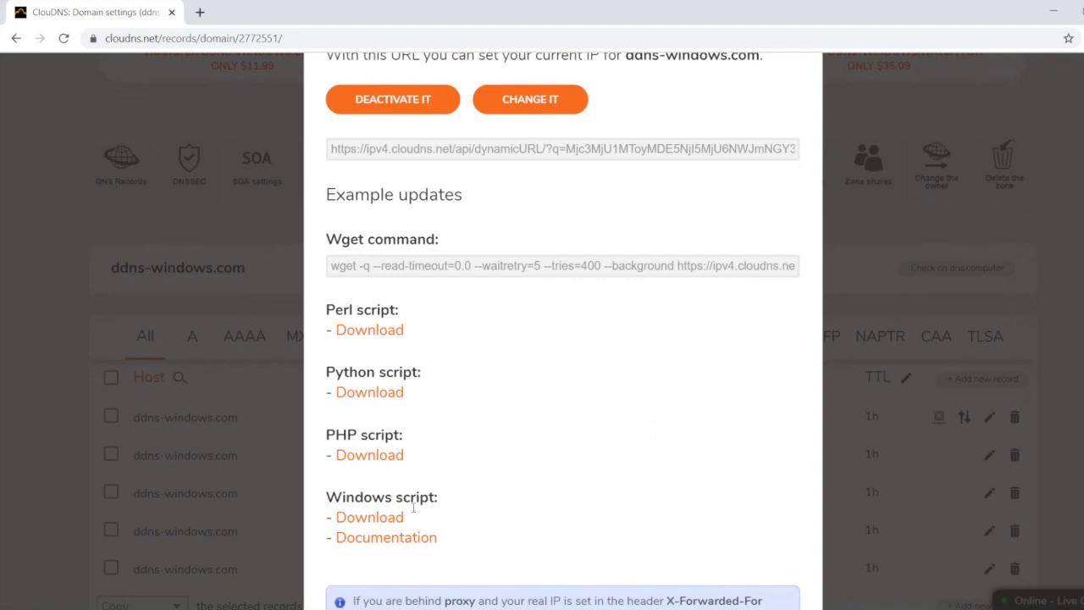
click(369, 516)
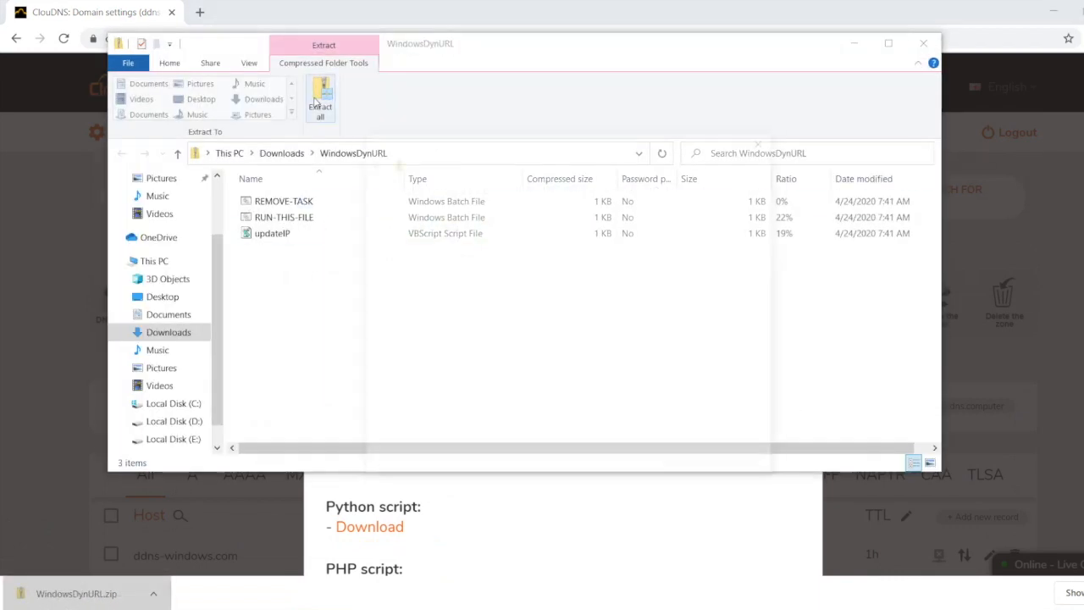
- Extract all files from WindowsDynURL.zip to the destination C:\cloudns
click(320, 98)
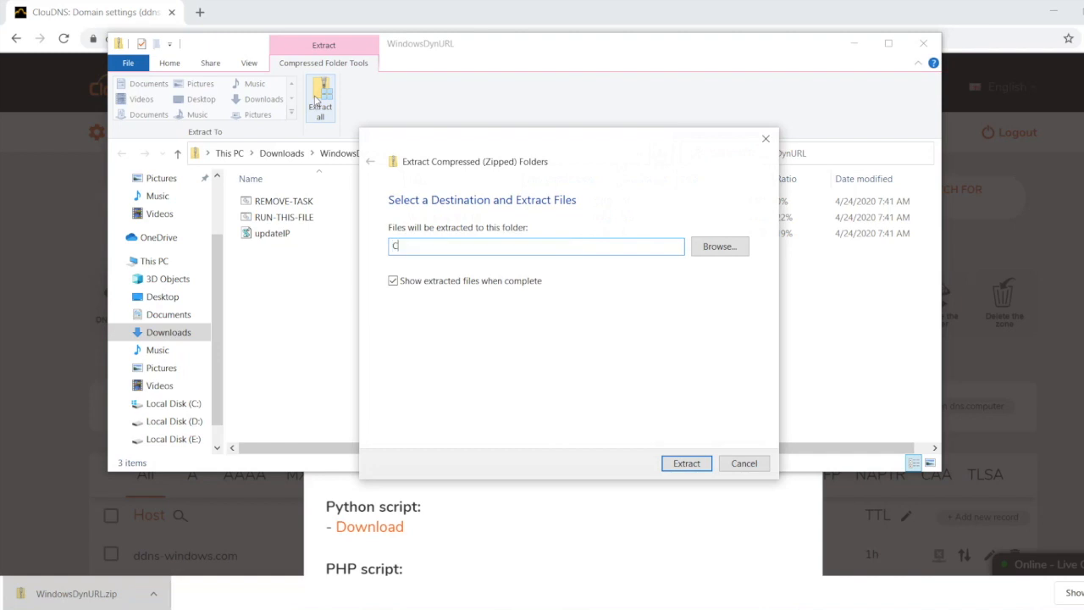
text(:\clo)
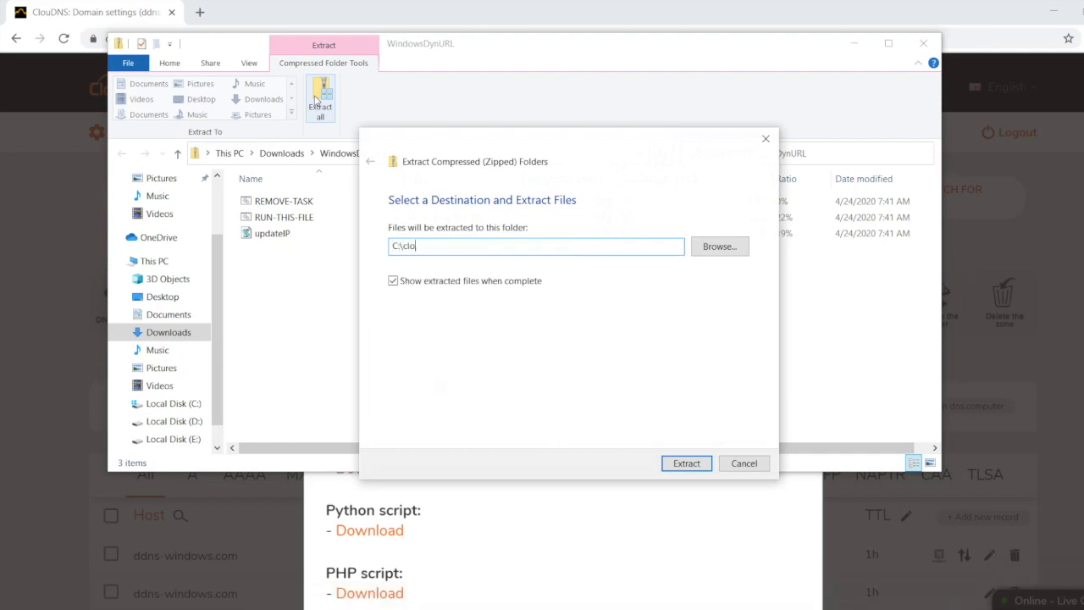
text(udns)
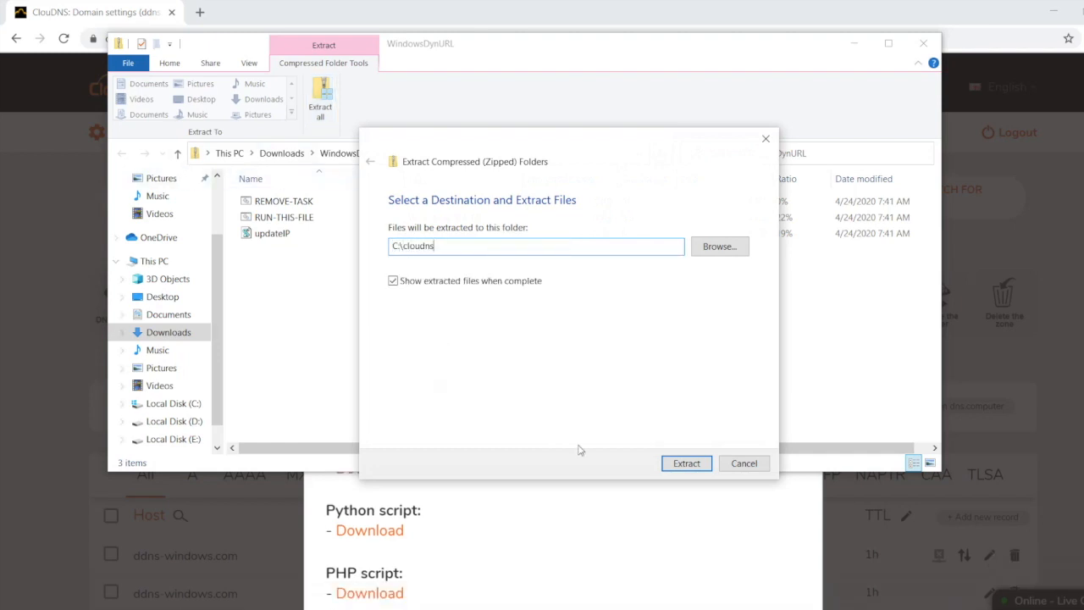
click(686, 463)
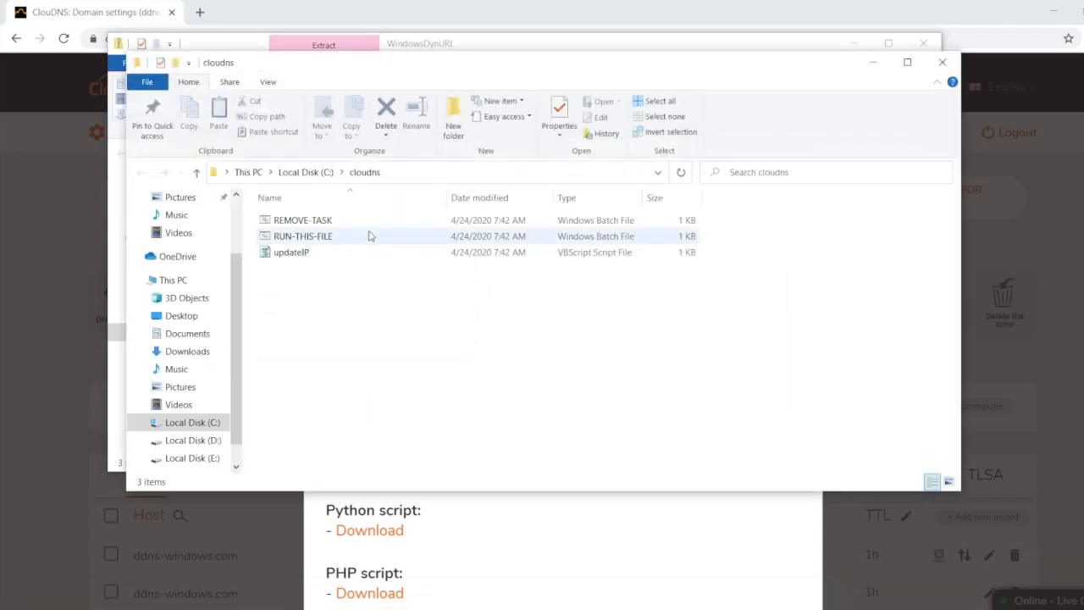
- Launch RUN-THIS-FILE from C:\cloudns and allow it past the unverified-publisher warning
double_click(303, 236)
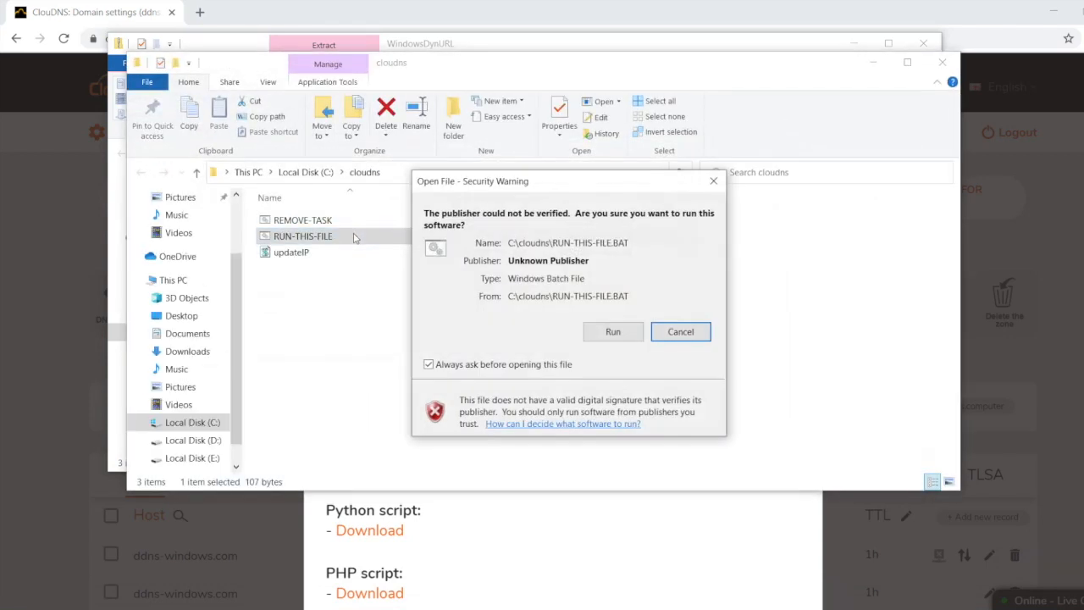
click(680, 331)
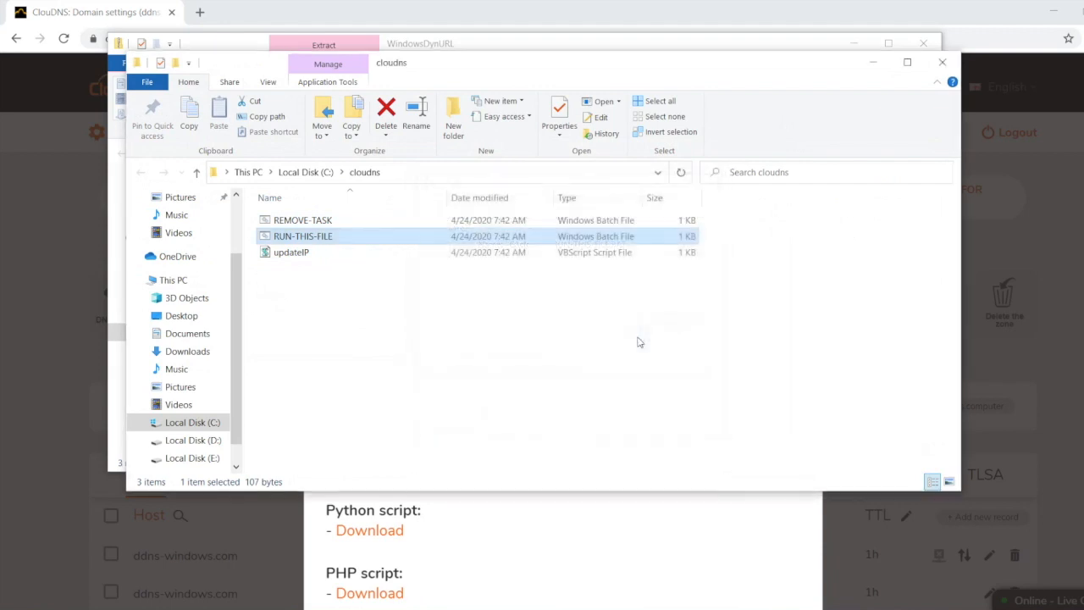